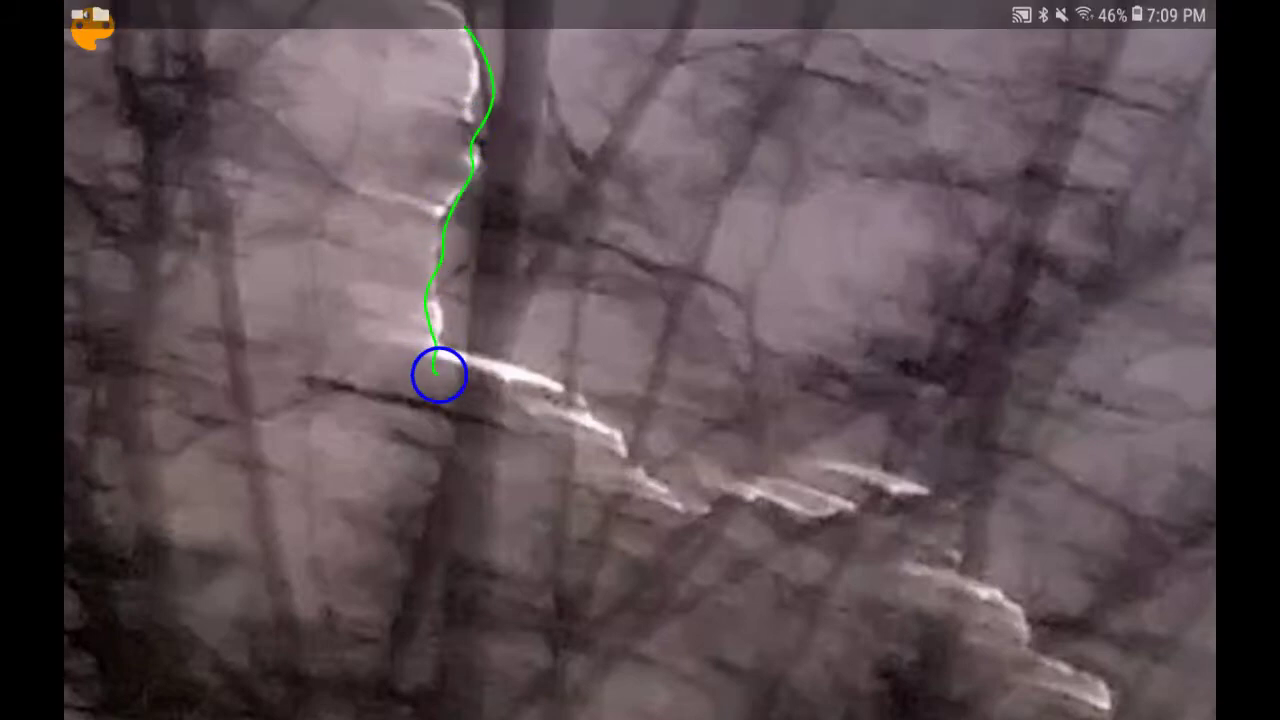
- Extend the green line along the bright ridge down to the photo's lower-right edge
drag(438, 376, 1084, 710)
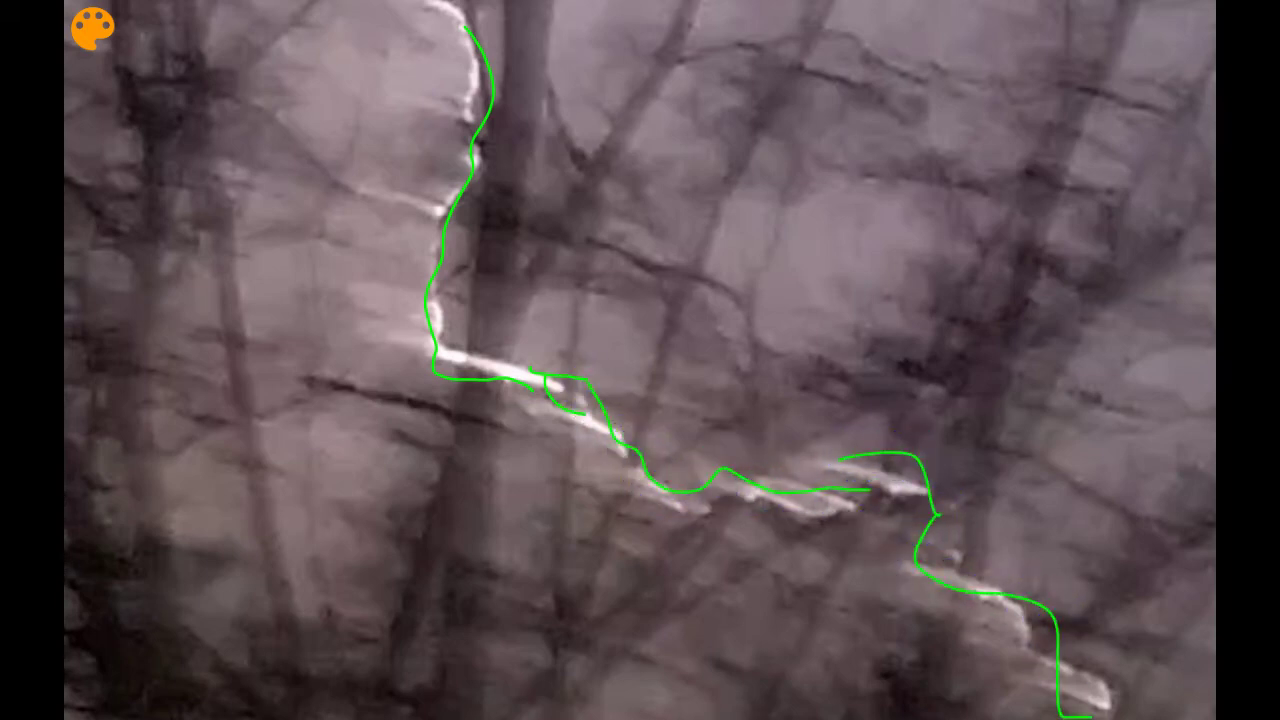